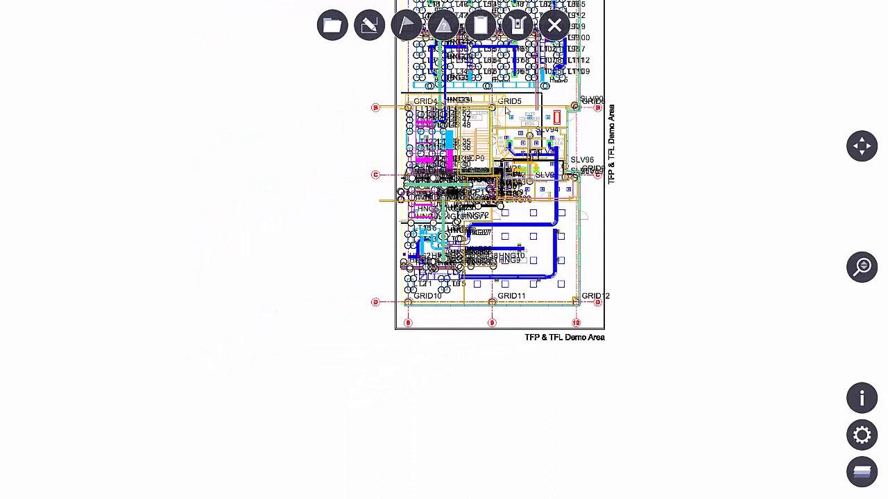
mouse_move(797, 267)
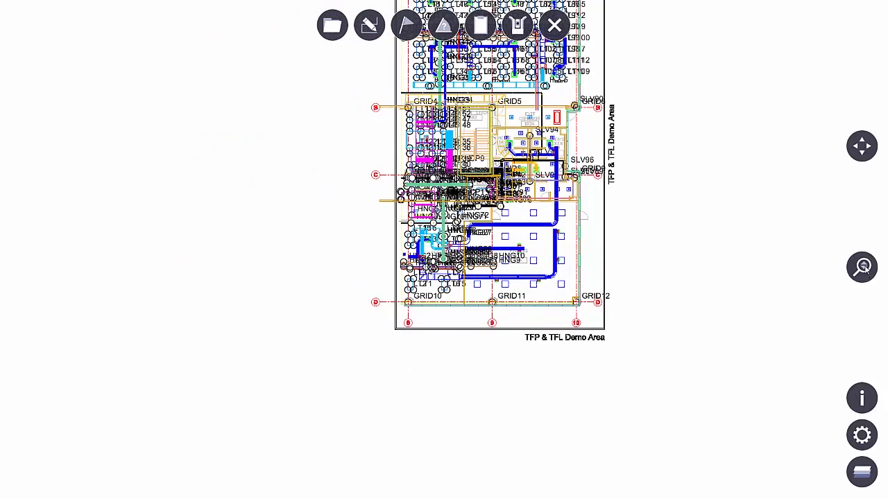
Step: Zoom out to the full sheet, pan, then zoom into the lounge and fitness room near grid lines C–D
left_click(861, 267)
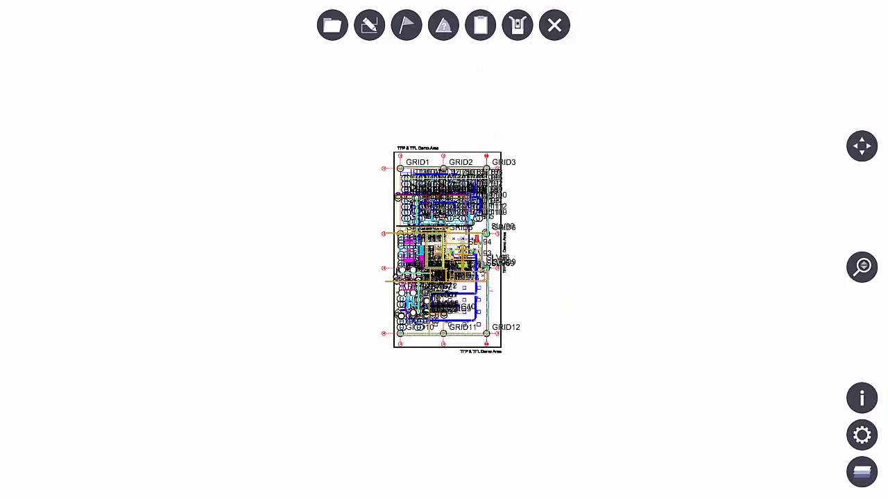
left_click_drag(447, 250, 348, 208)
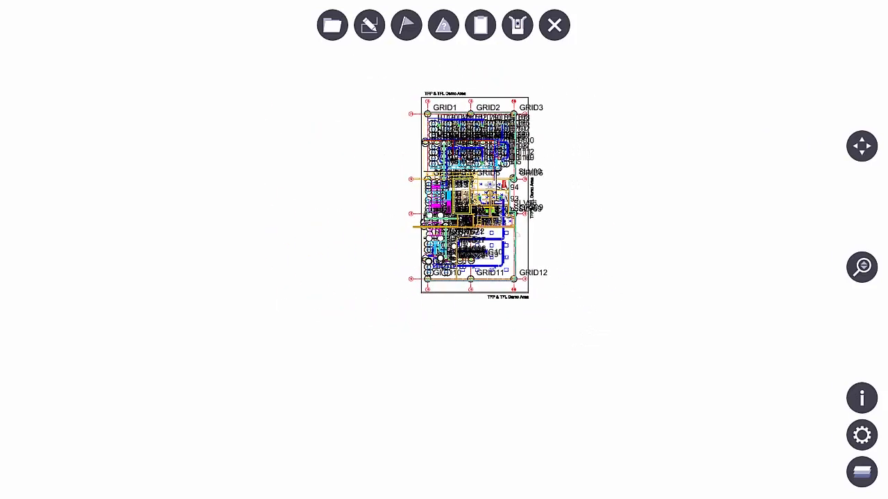
left_click(862, 267)
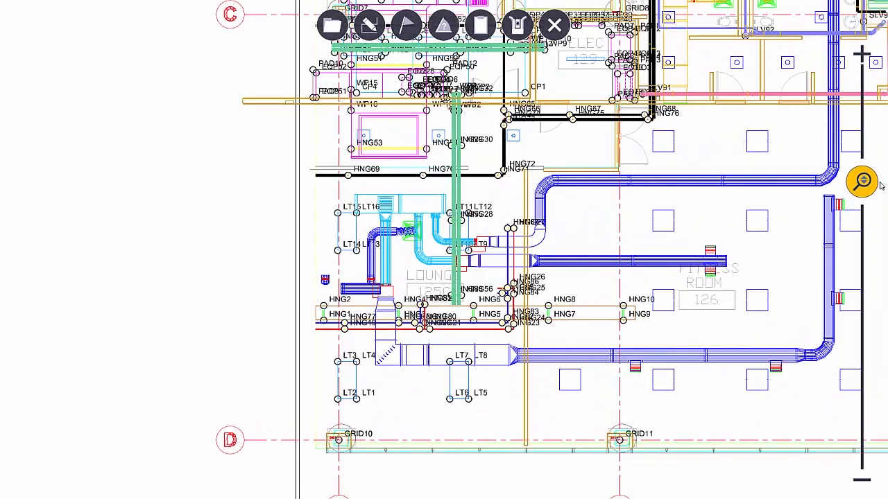
left_click(862, 181)
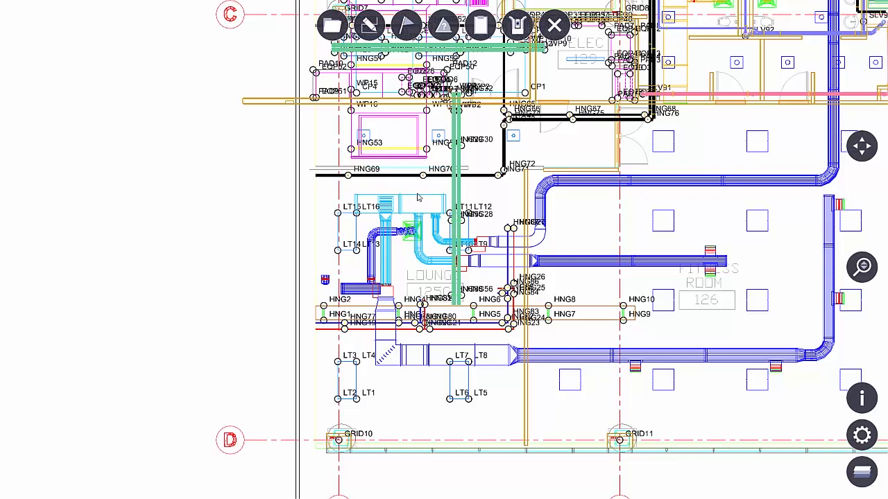
left_click(861, 399)
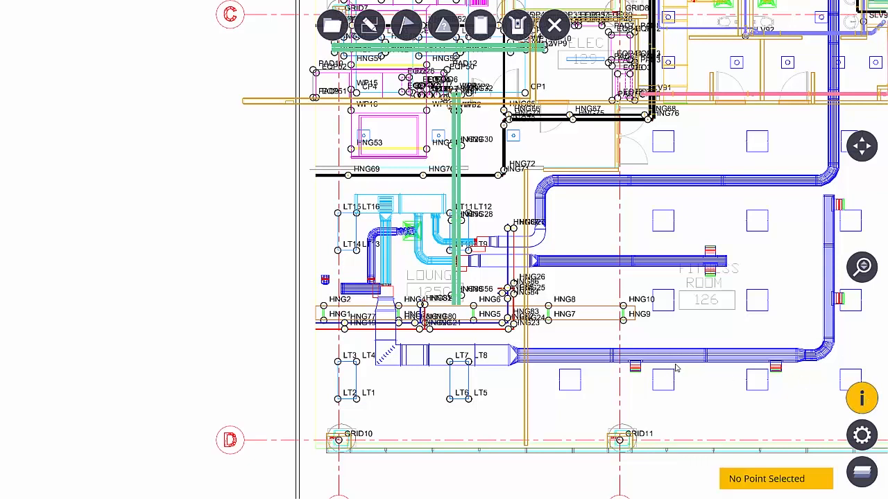
mouse_move(737, 340)
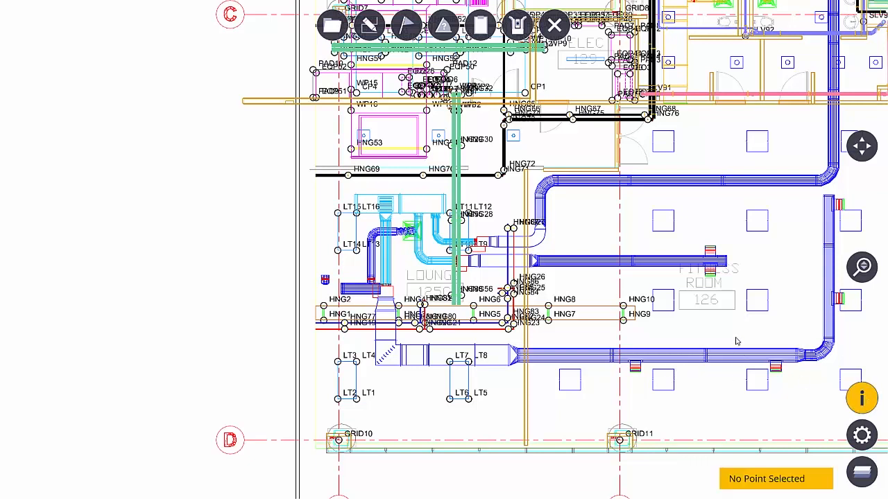
mouse_move(429, 191)
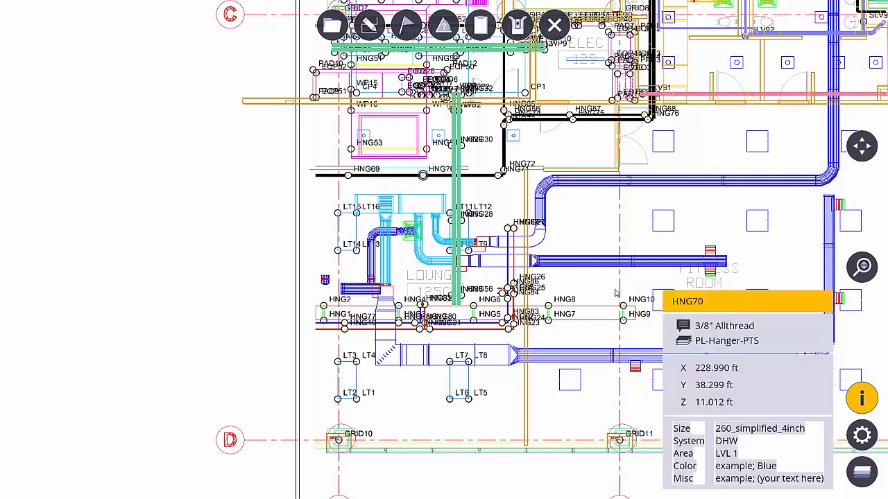
mouse_move(741, 404)
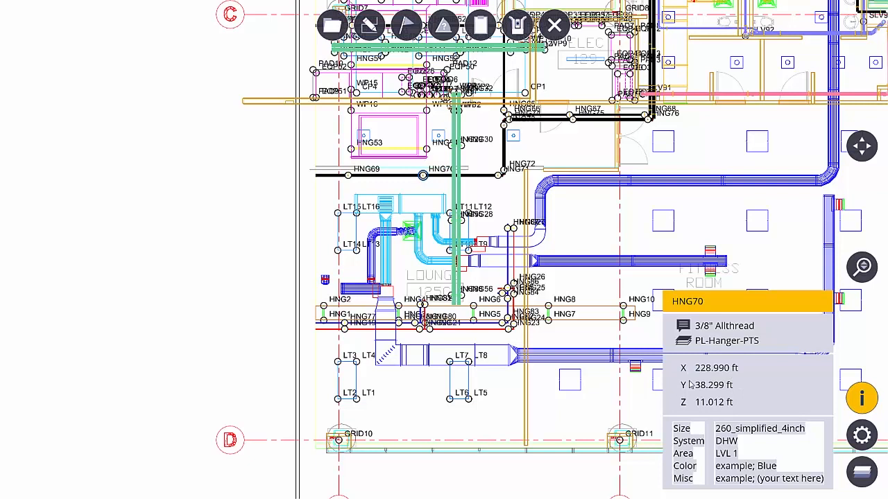
mouse_move(758, 401)
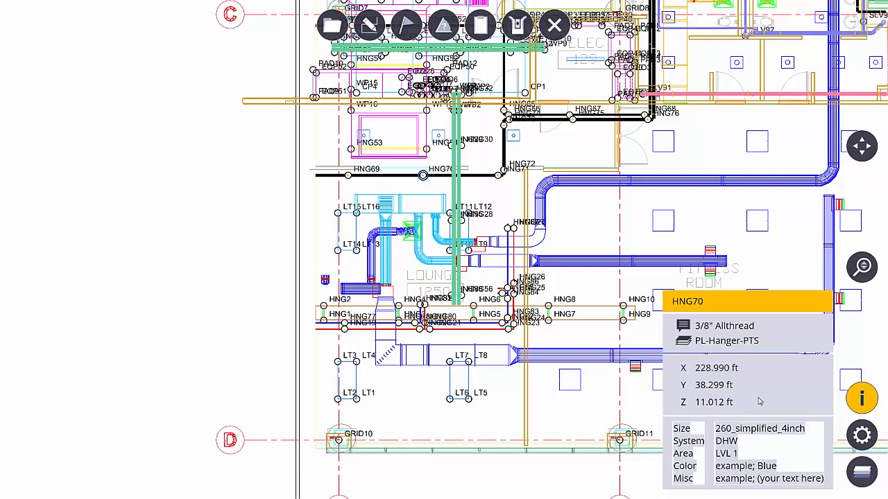
mouse_move(758, 415)
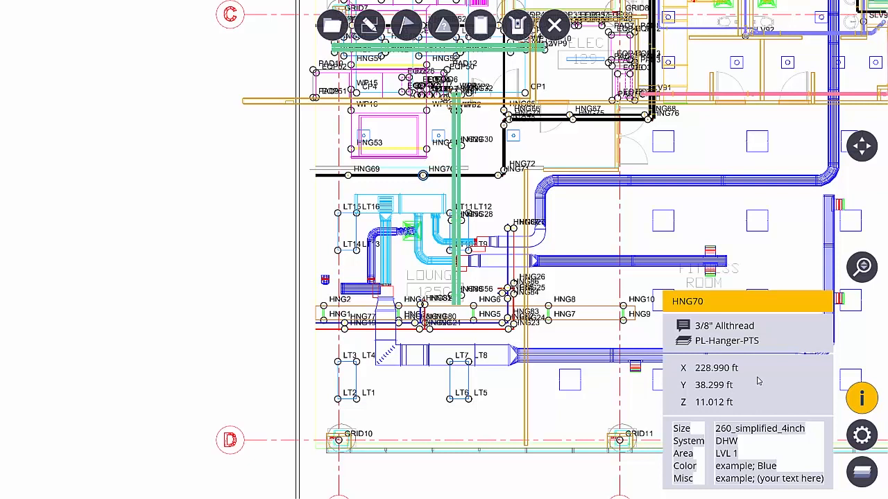
mouse_move(766, 378)
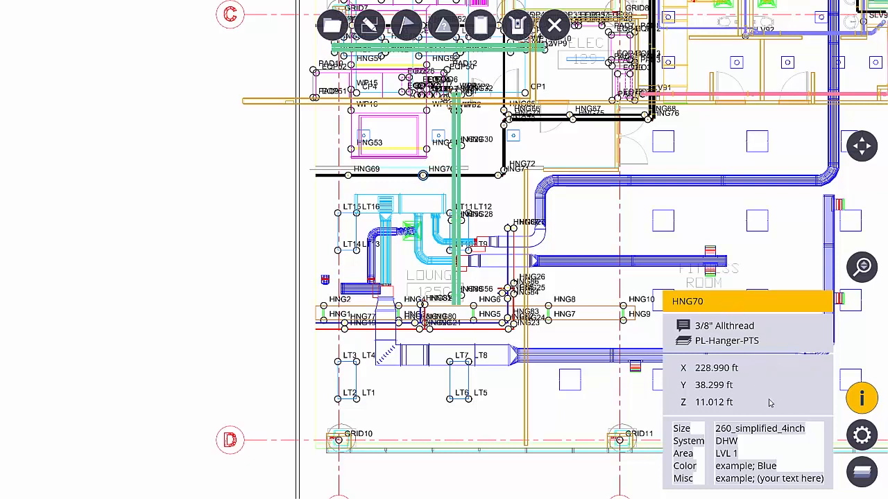
mouse_move(730, 387)
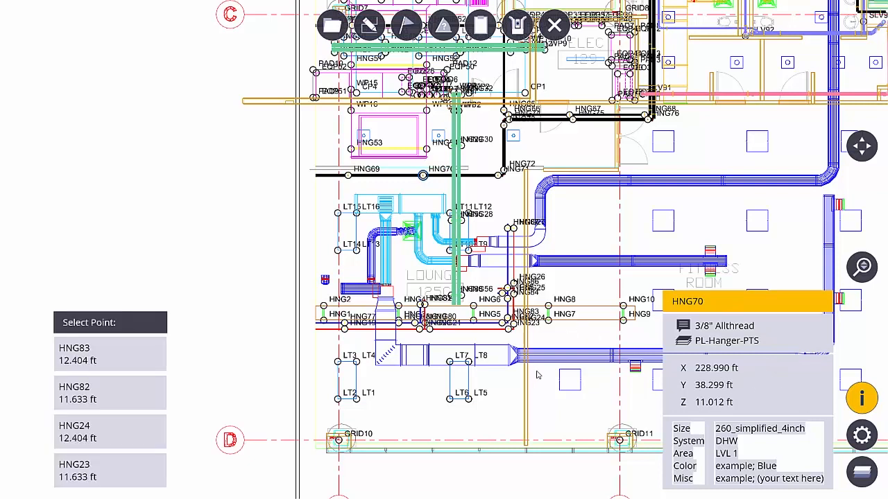
mouse_move(185, 370)
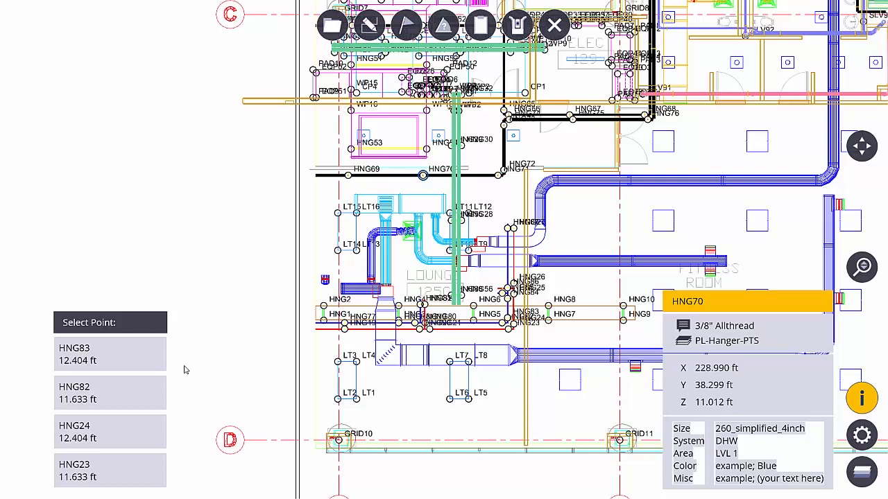
mouse_move(109, 359)
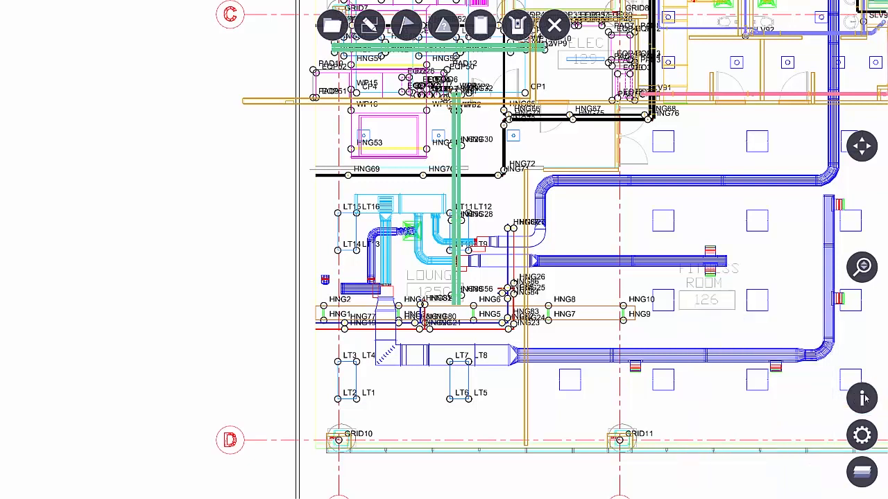
mouse_move(812, 431)
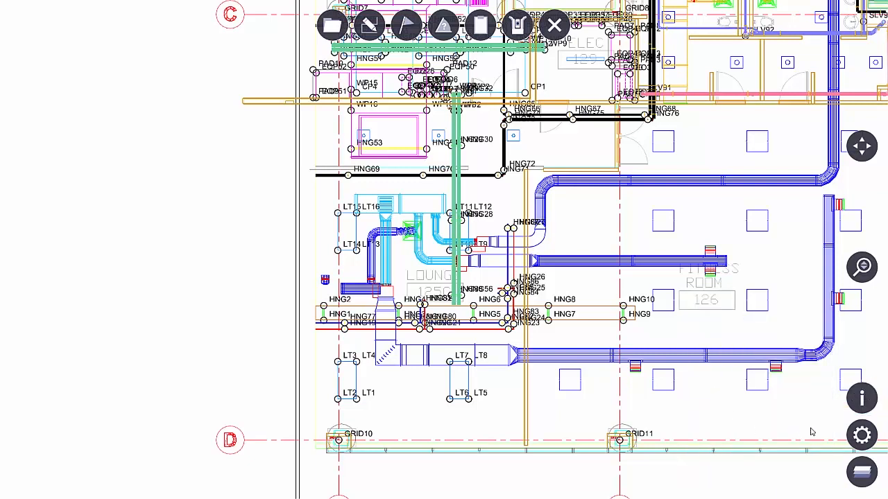
Step: Try description and elevation labels and a black background, settling on name labels over white
left_click(862, 434)
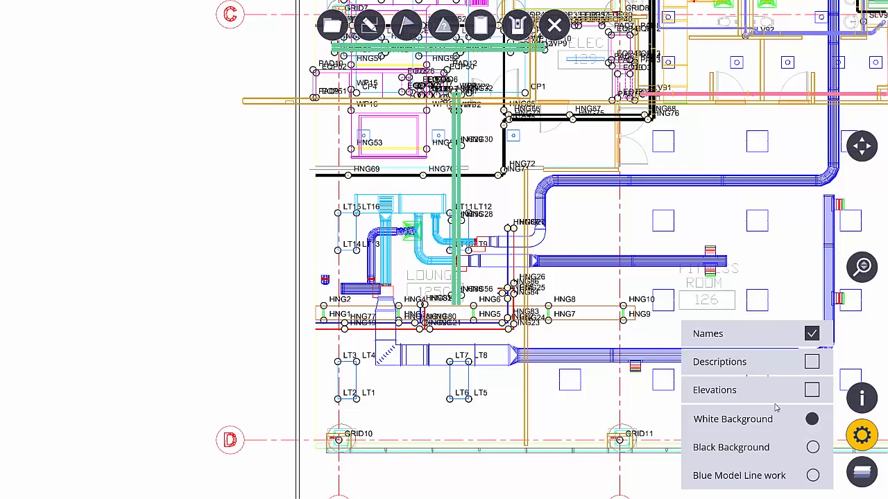
left_click(811, 362)
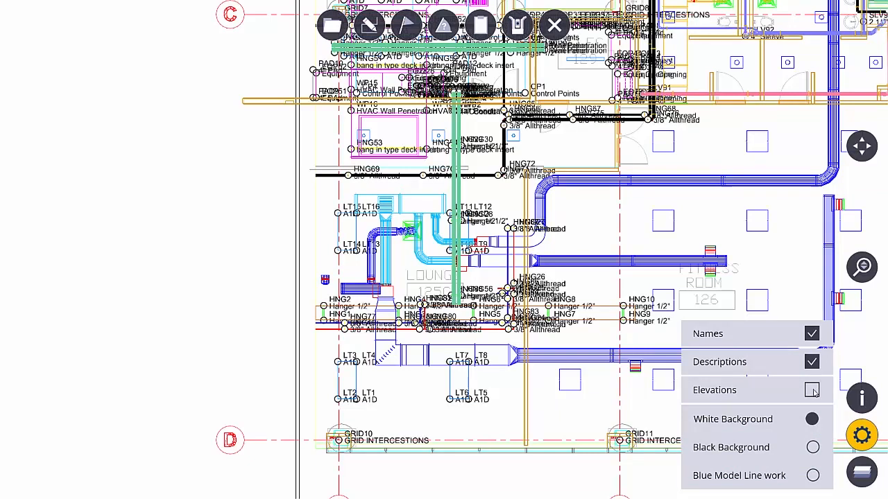
left_click(811, 389)
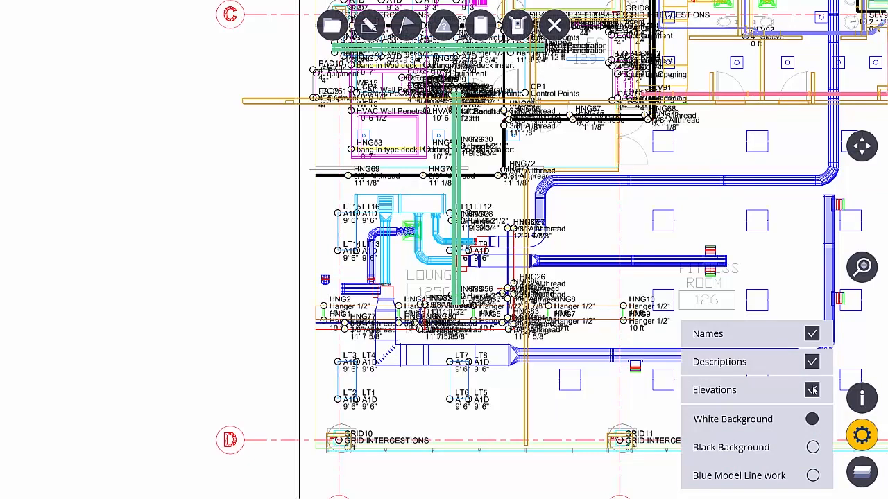
left_click(811, 334)
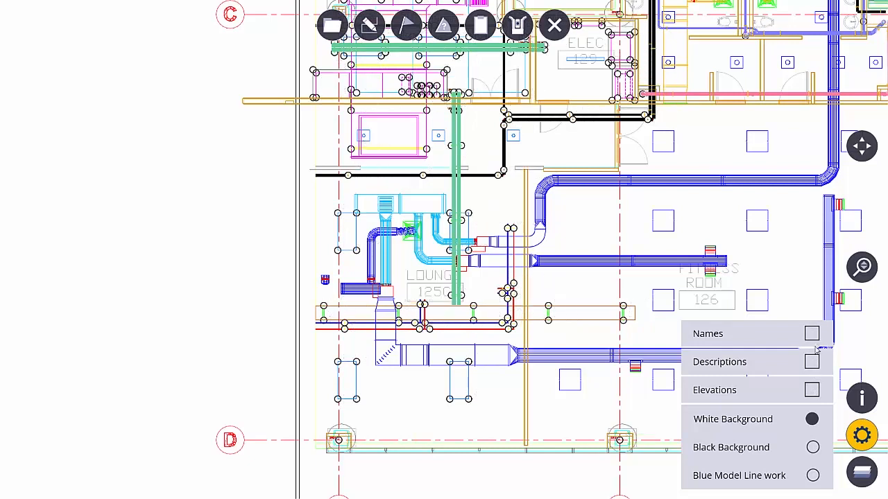
left_click(811, 362)
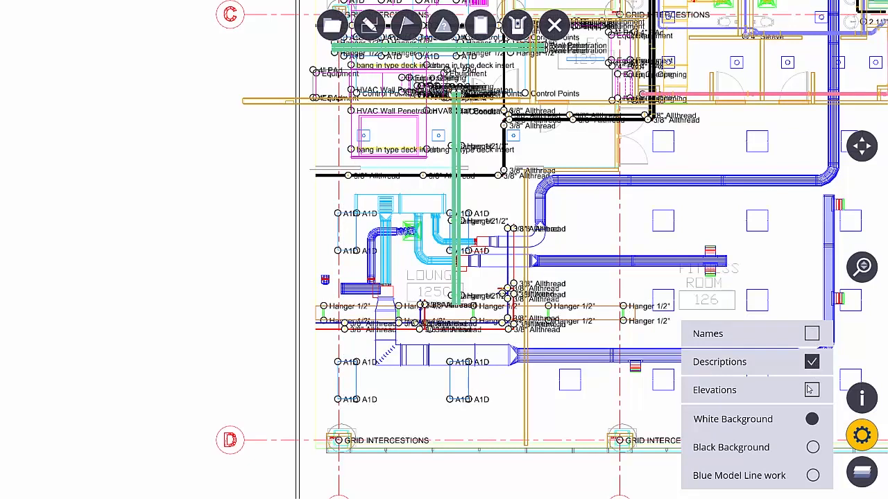
left_click(811, 333)
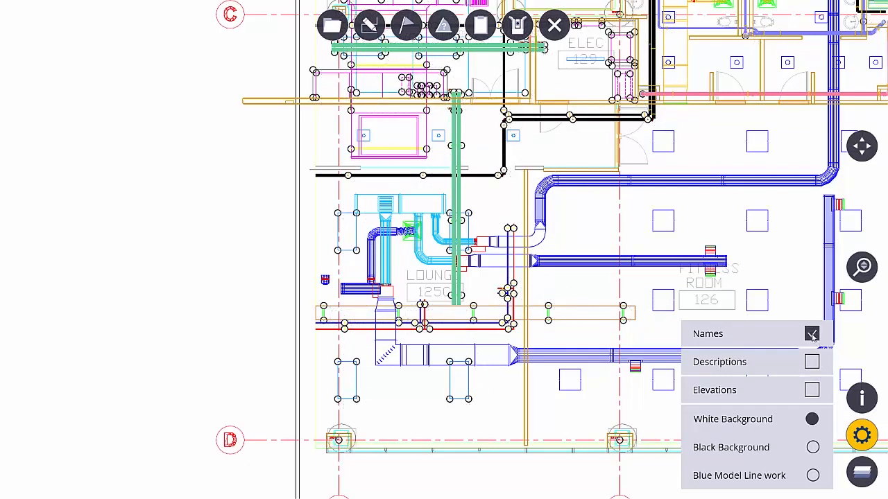
left_click(811, 334)
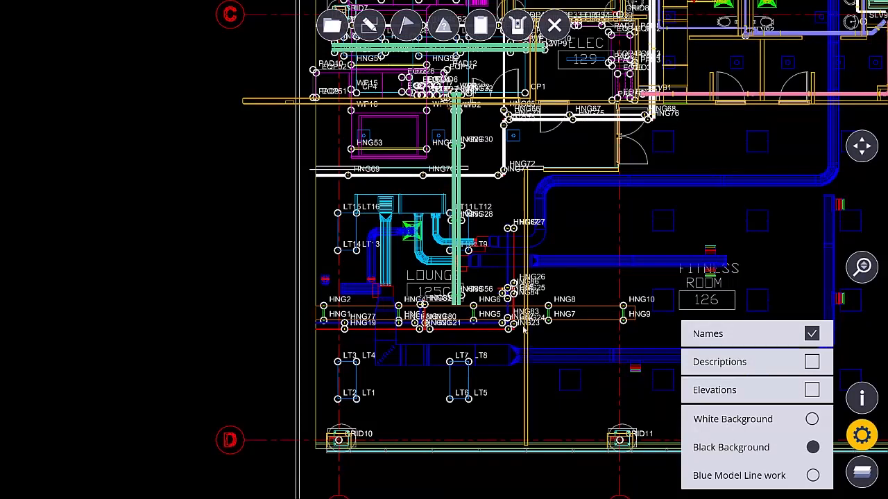
mouse_move(812, 476)
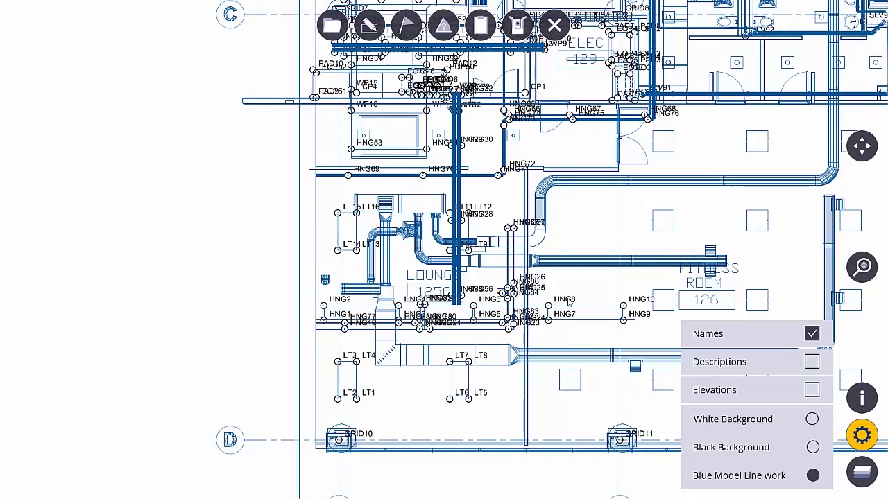
left_click(812, 419)
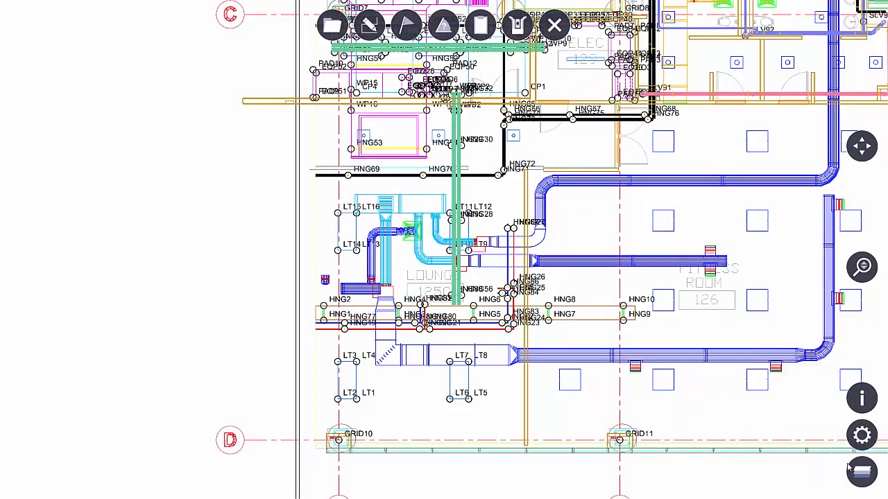
Step: Toggle the A-2D-DOOR and A-2D-FLOR-OVHD layers off and back on
left_click(861, 473)
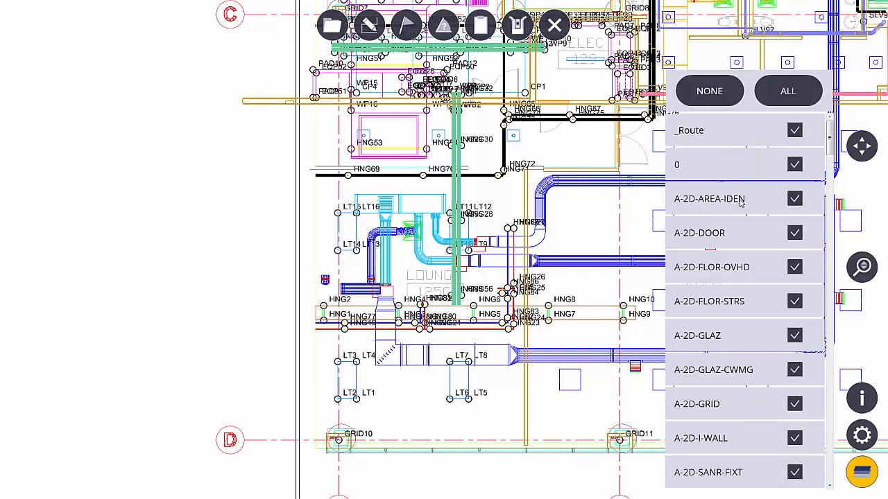
mouse_move(724, 229)
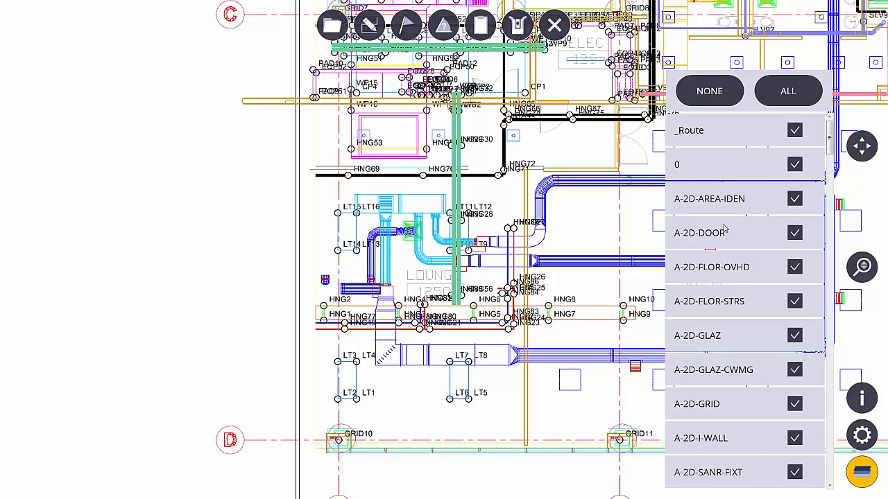
left_click(708, 90)
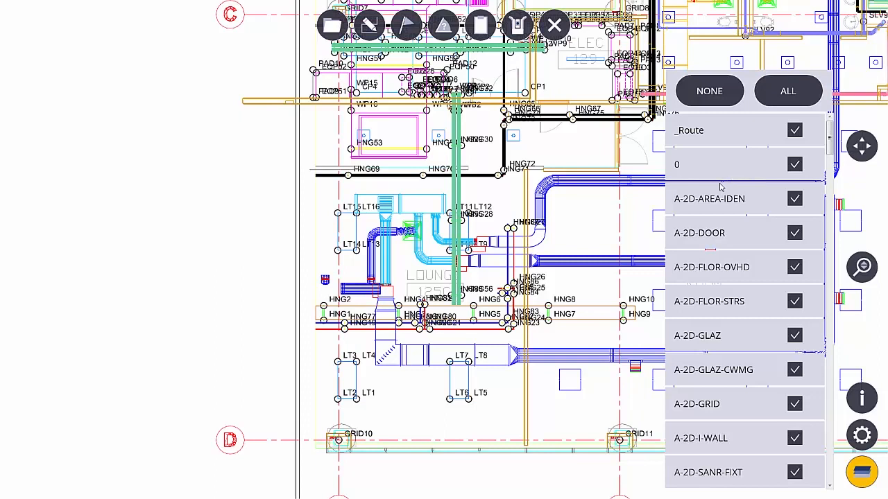
left_click(795, 232)
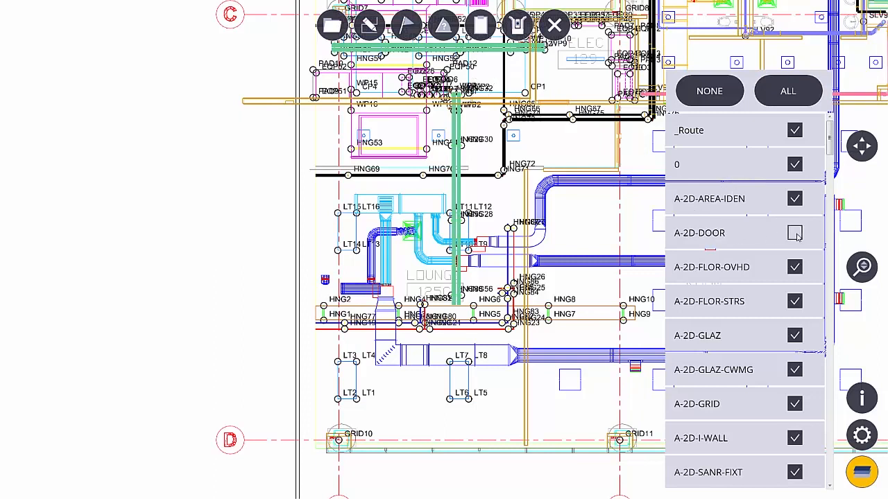
left_click(795, 266)
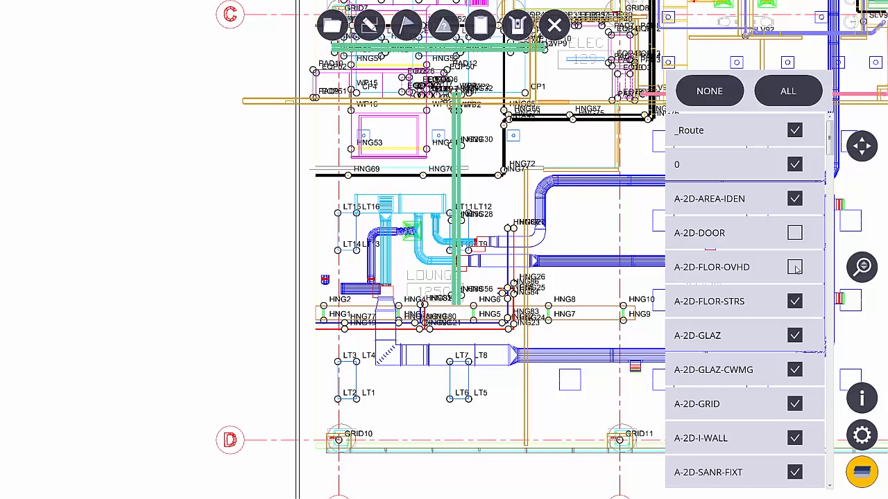
left_click(795, 232)
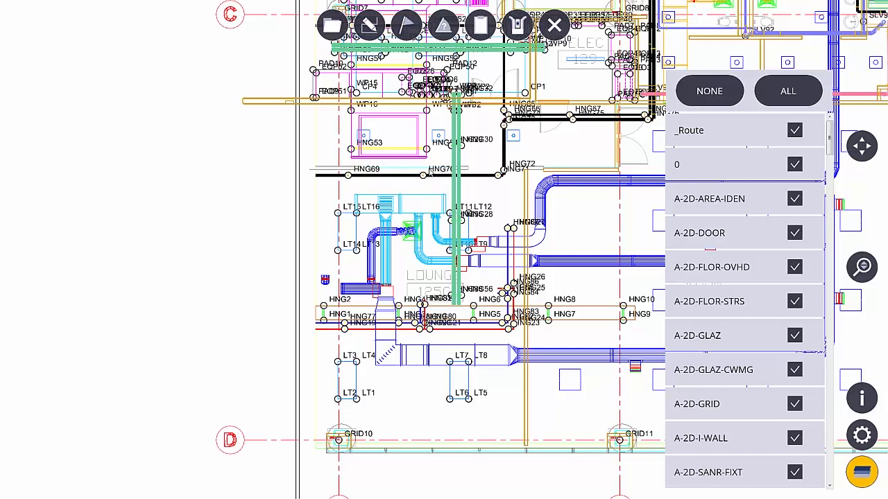
Step: Hide the E-LIGHT layer to remove the light fixtures, then close the layer list
scroll("down", 3)
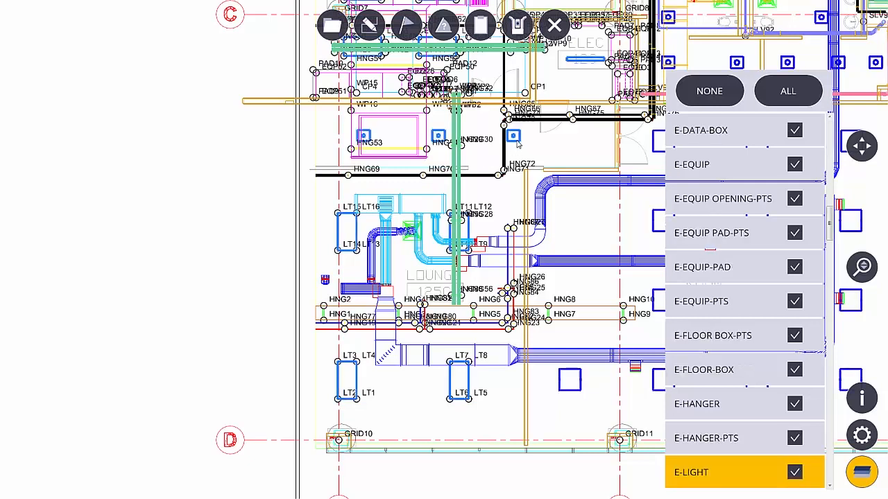
mouse_move(737, 473)
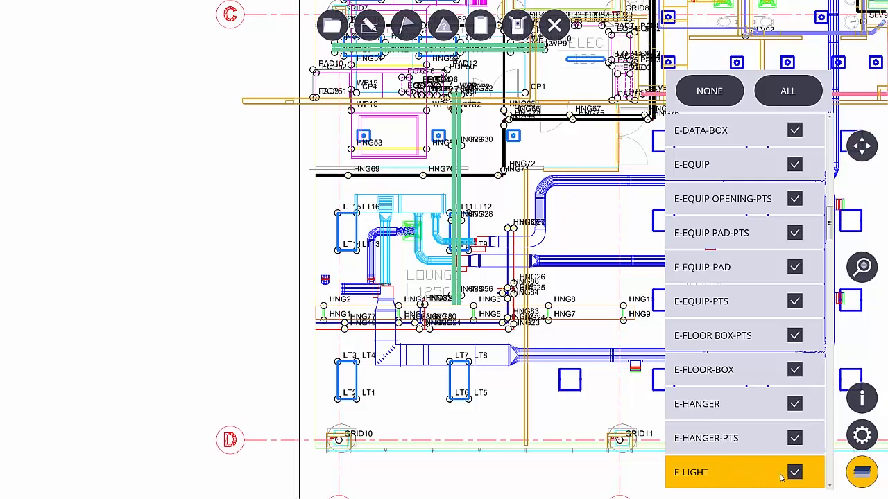
left_click(795, 472)
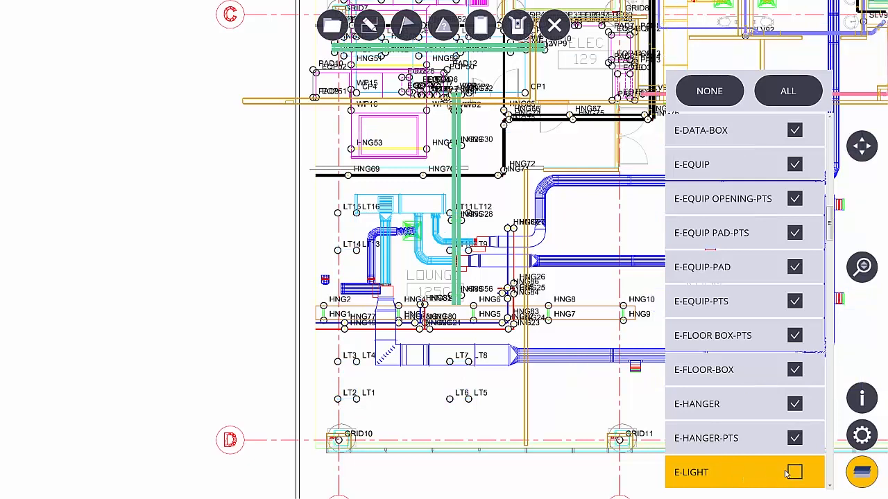
left_click(794, 472)
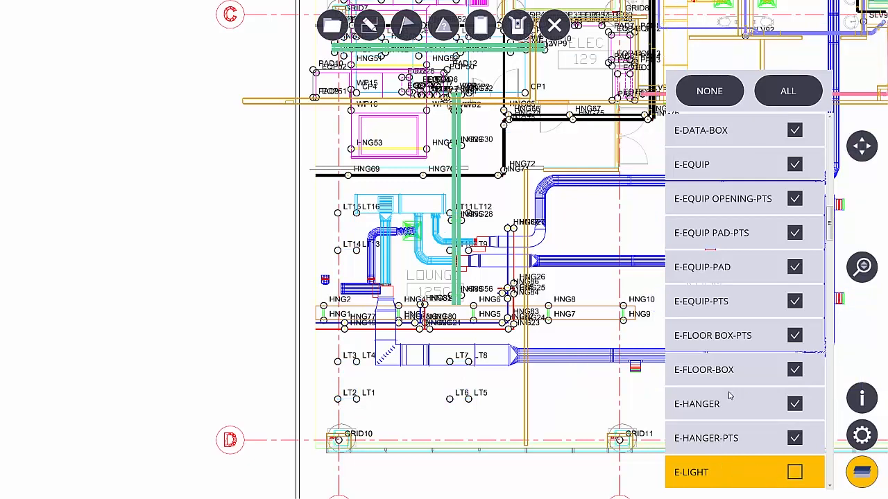
mouse_move(724, 369)
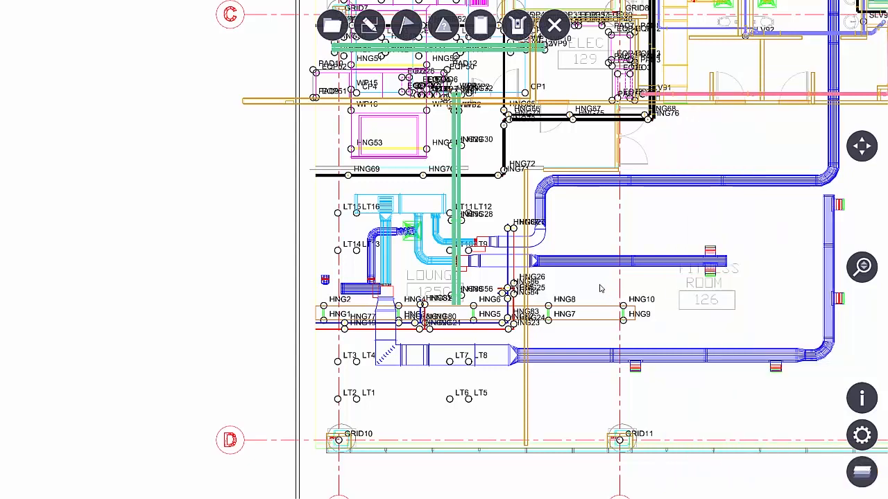
mouse_move(586, 244)
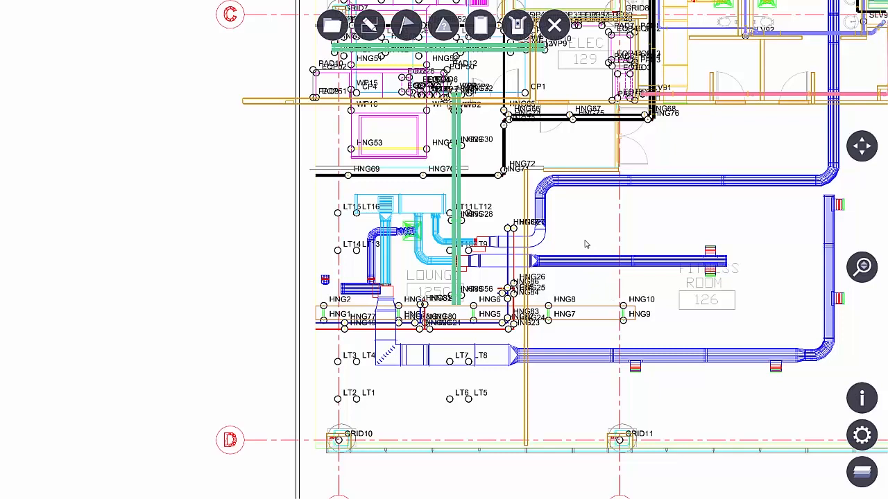